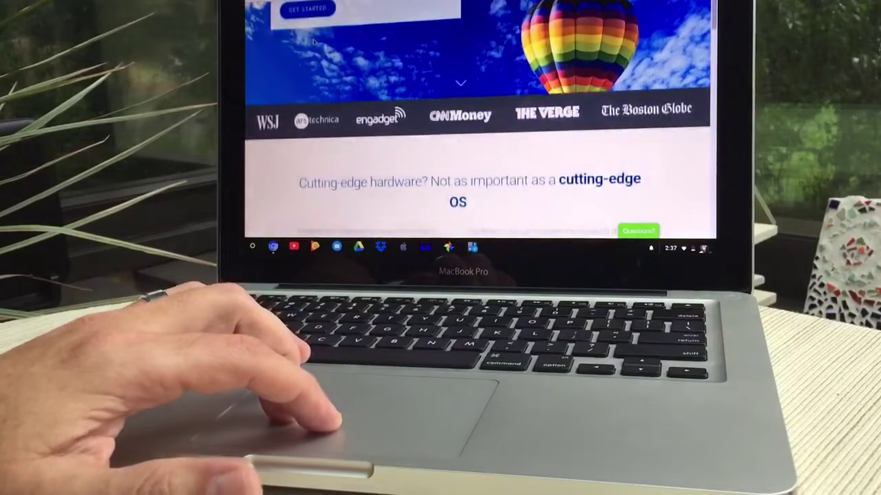
pyautogui.scroll(-3)
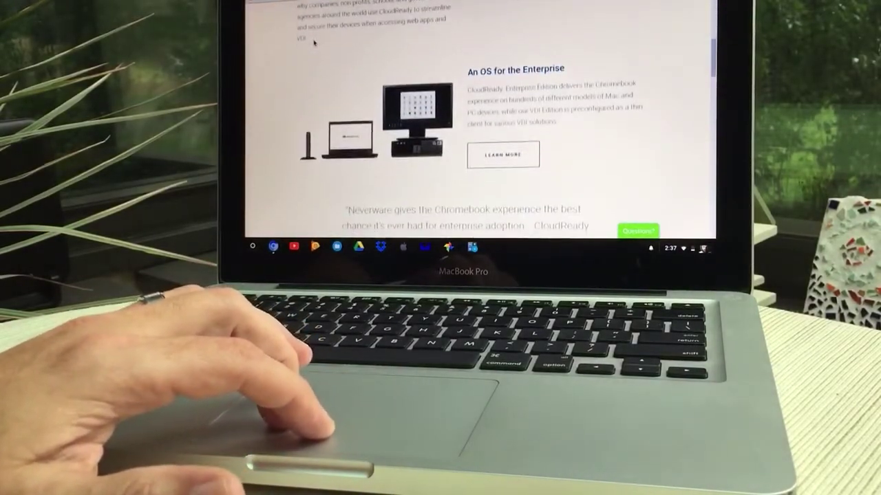